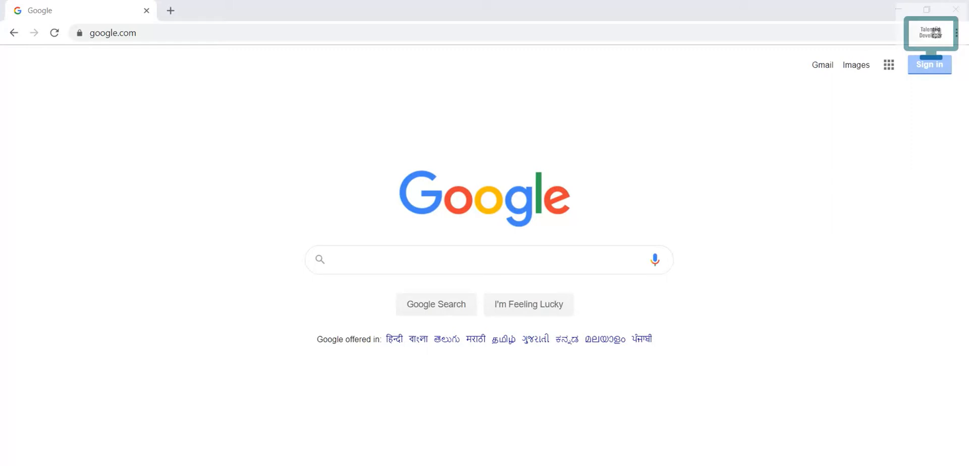
# Search Google for 'nodejs download' via the autocomplete suggestion.
pyautogui.write('nodejs')
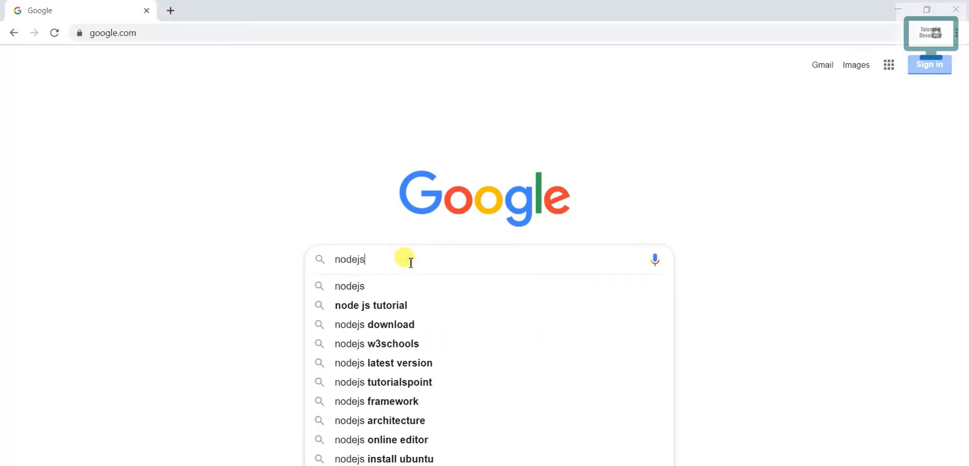
pyautogui.click(374, 324)
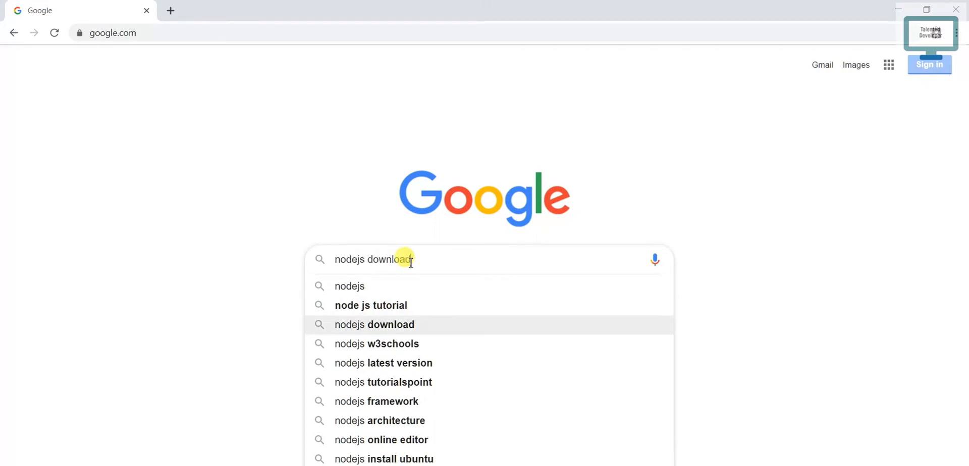
pyautogui.click(374, 324)
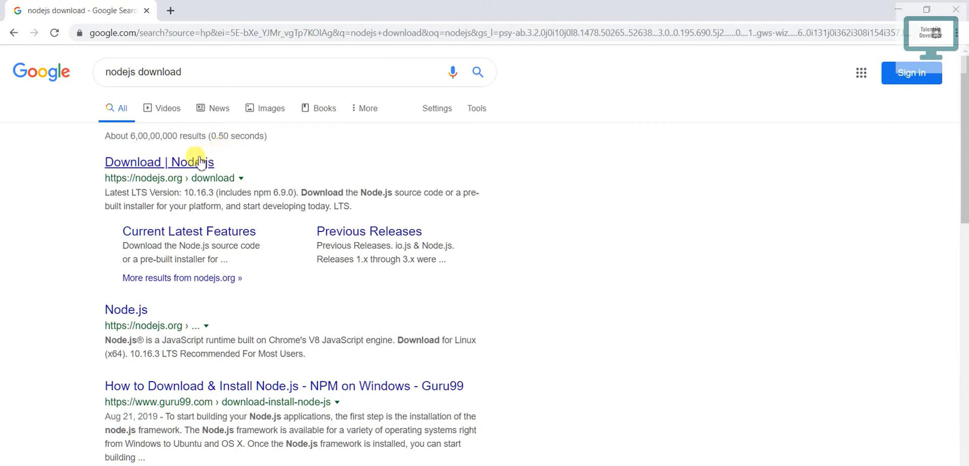
# Go to the Node.js Downloads page and start the Windows Installer (.msi) download for LTS 10.16.3.
pyautogui.click(159, 162)
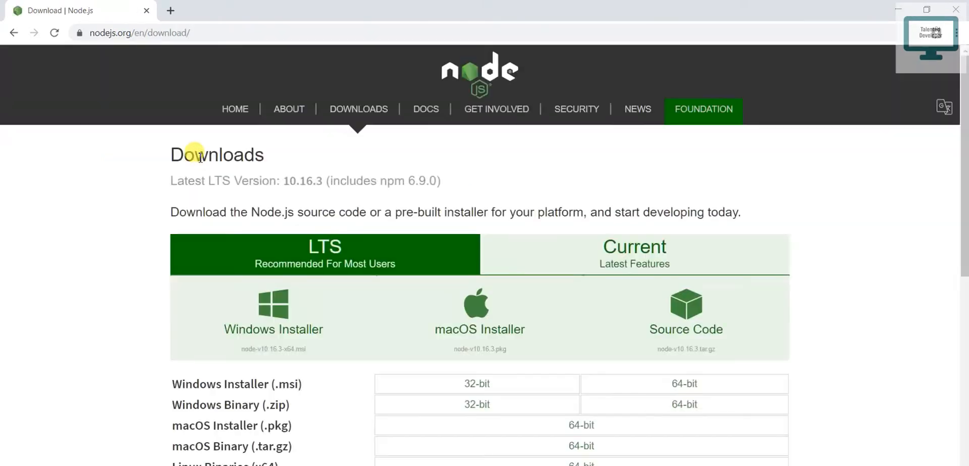
pyautogui.scroll(-3)
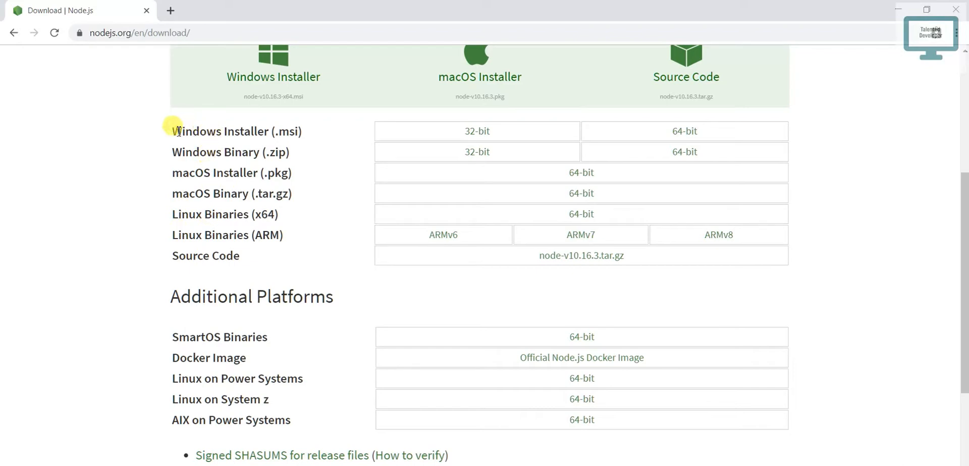
pyautogui.click(683, 130)
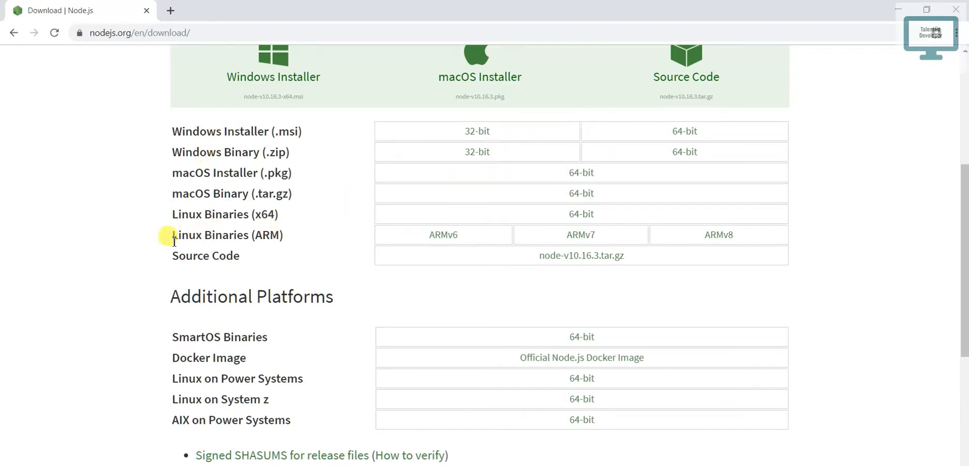
pyautogui.moveTo(82, 269)
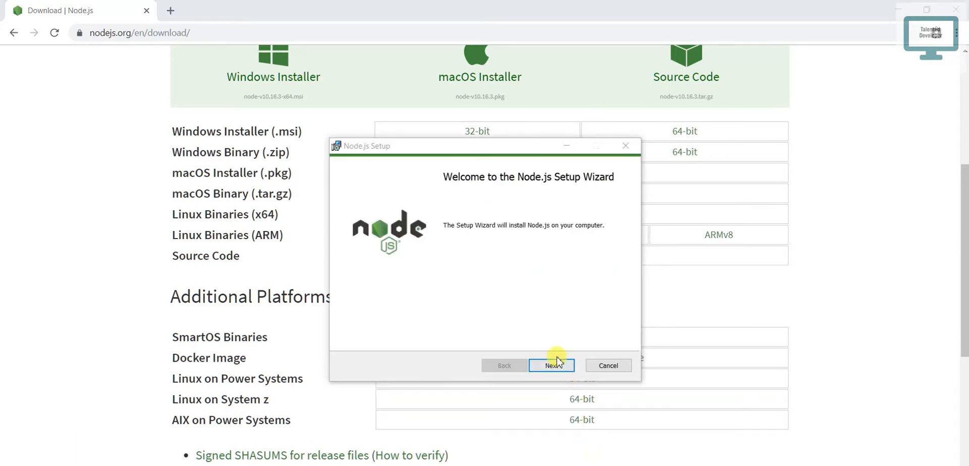
# Accept the Node.js license and continue with default features including npm and Add to PATH.
pyautogui.click(552, 366)
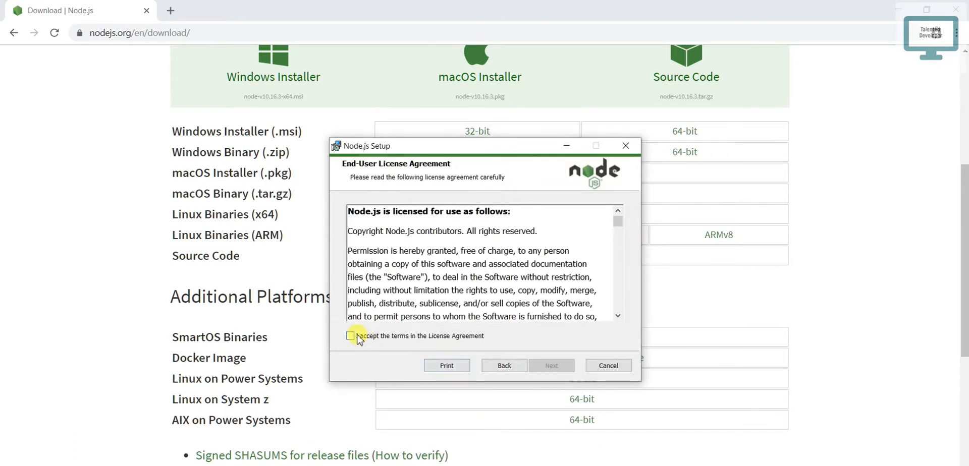
pyautogui.click(350, 335)
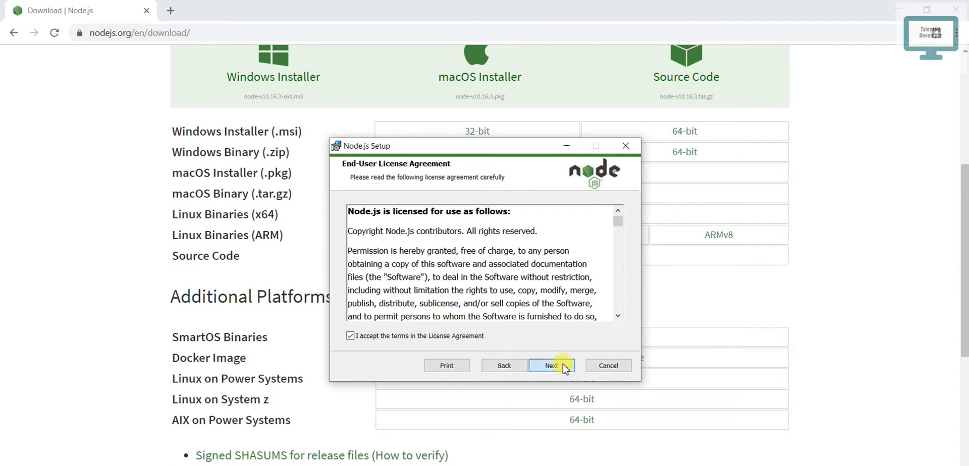
pyautogui.click(551, 366)
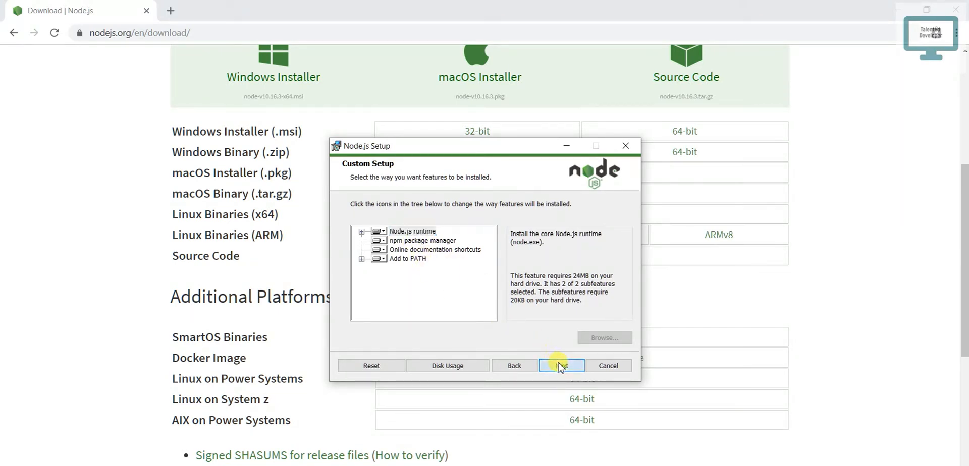
pyautogui.click(560, 365)
pyautogui.write('cmd')
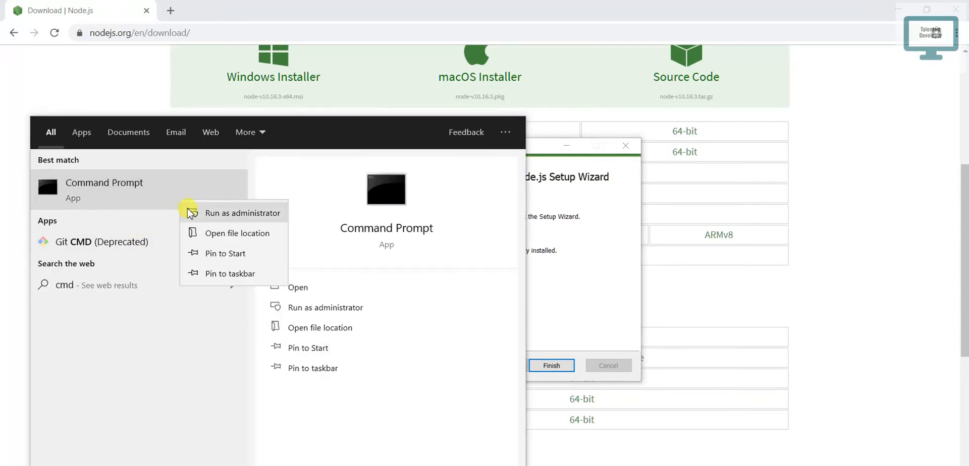
# Launch Command Prompt as administrator from the Start search.
pyautogui.click(245, 213)
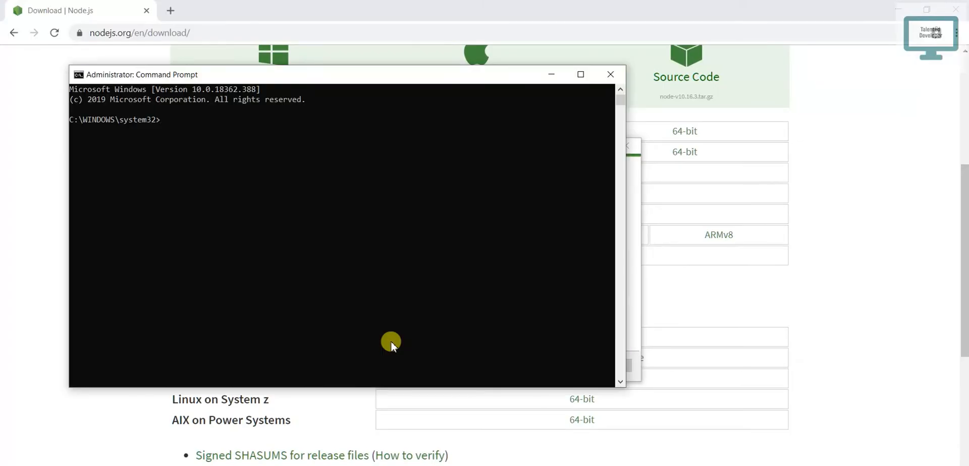
# Run node -v (reports v10.16.3) and npm -v to verify the installation.
pyautogui.write('node -v')
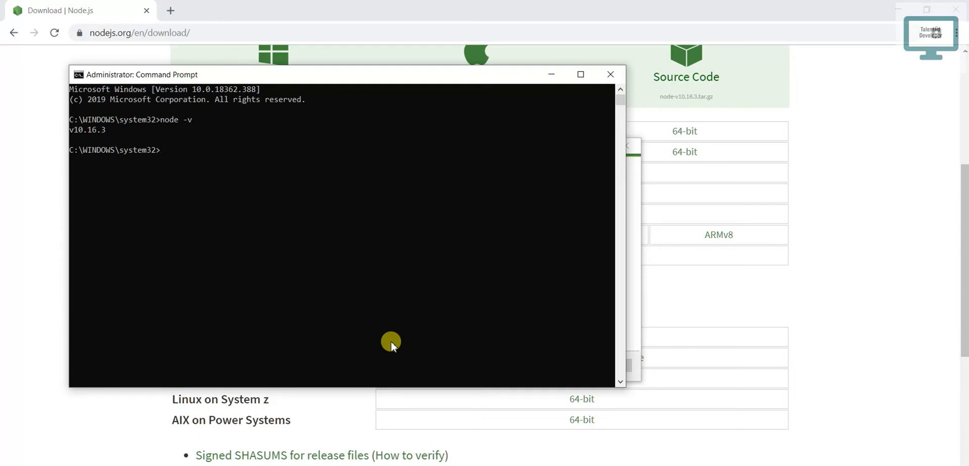
pyautogui.write('np')
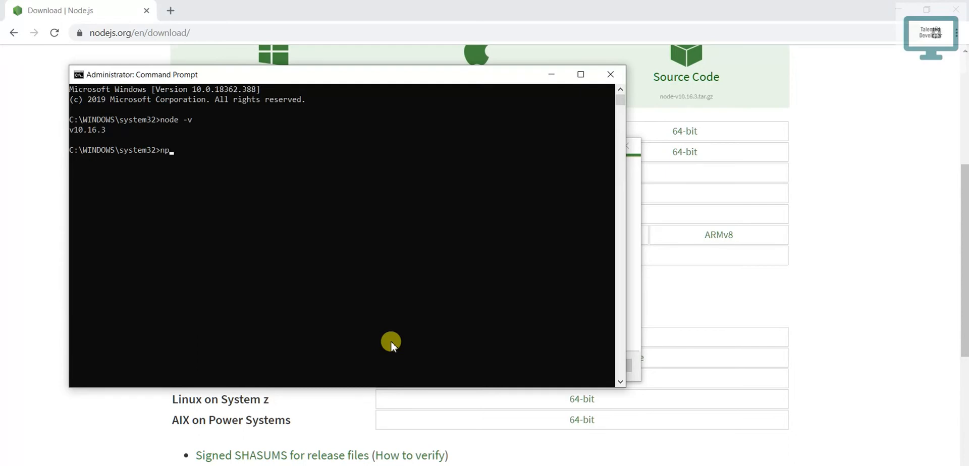
pyautogui.write('m -v')
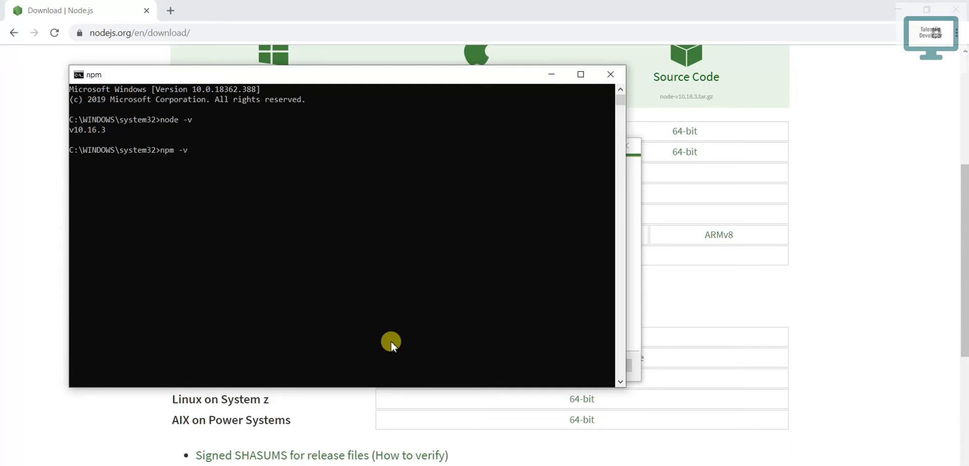